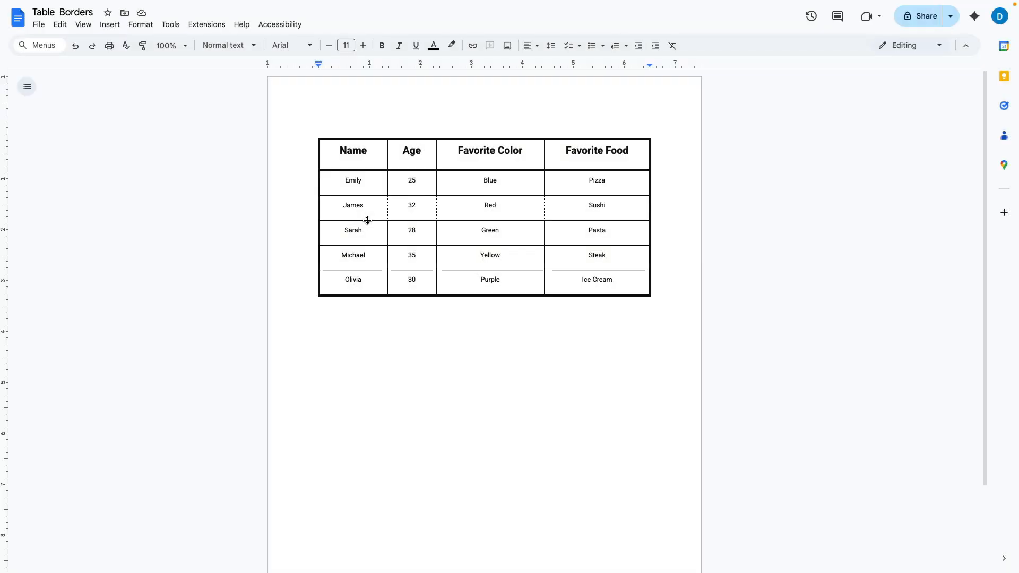
- Select the table's header row, from Name to Favorite Food
{"action": "left_click", "coordinate": [353, 150]}
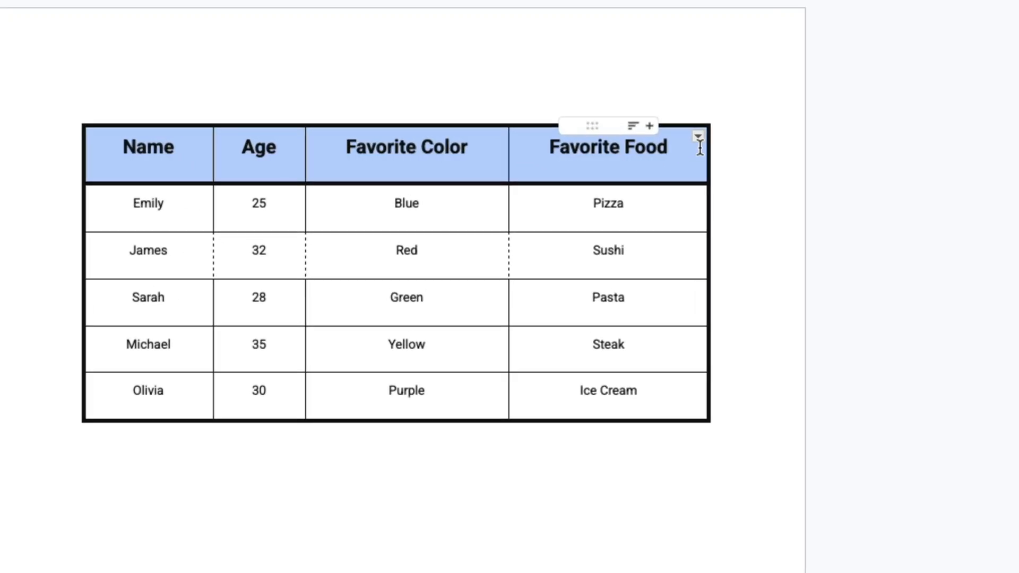
- Open the header row's cell dropdown to show the border selection grid
{"action": "left_click", "coordinate": [698, 137]}
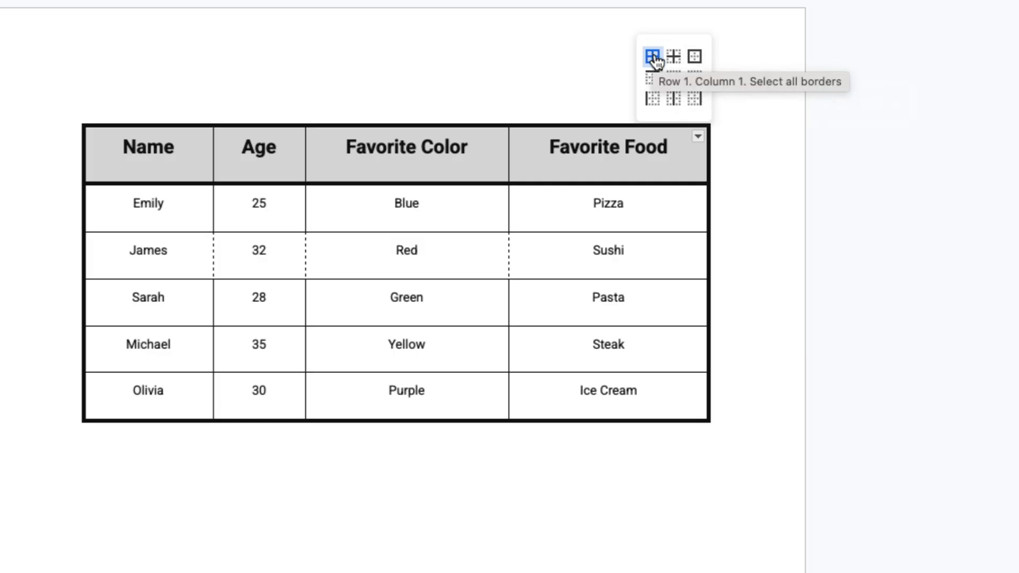
{"action": "mouse_move", "coordinate": [694, 55]}
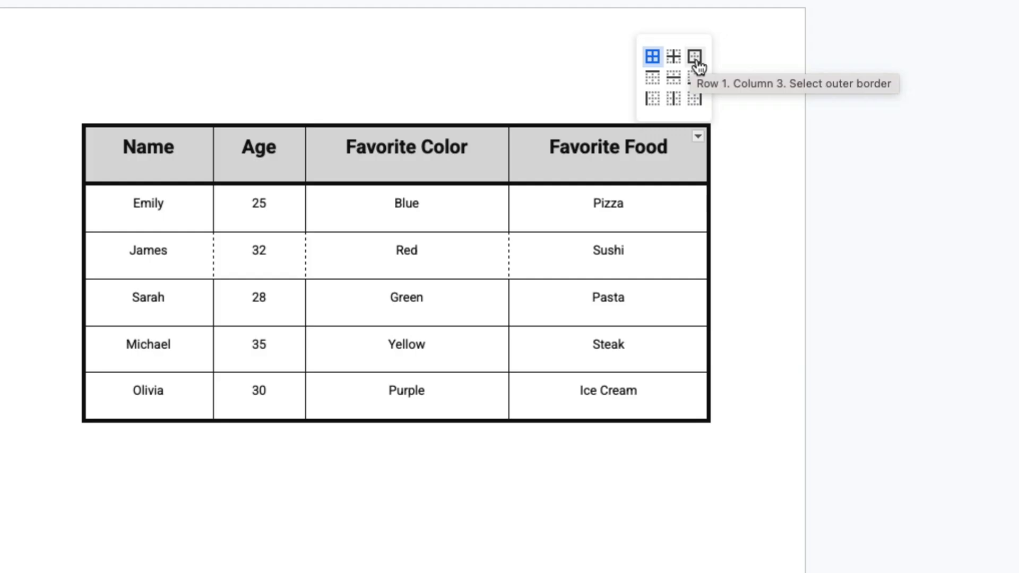
{"action": "mouse_move", "coordinate": [684, 61]}
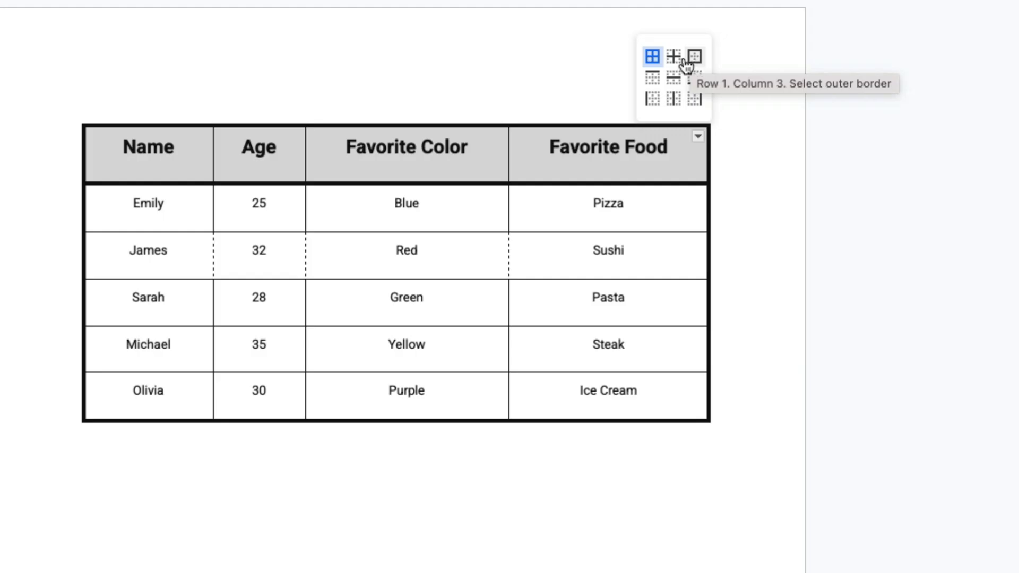
{"action": "mouse_move", "coordinate": [652, 55]}
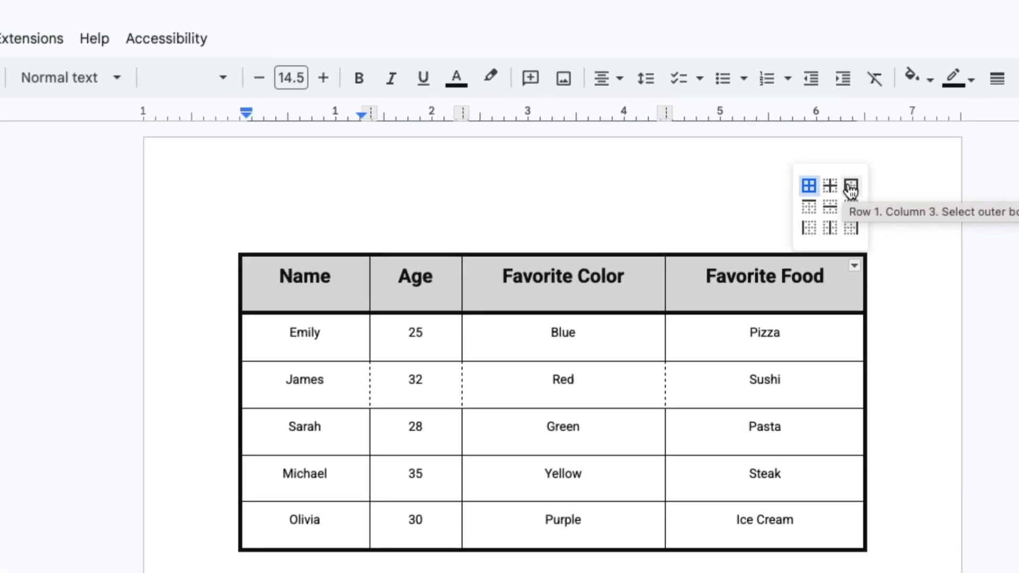
- Set the header row's outer border width to 0 pt
{"action": "left_click", "coordinate": [851, 186]}
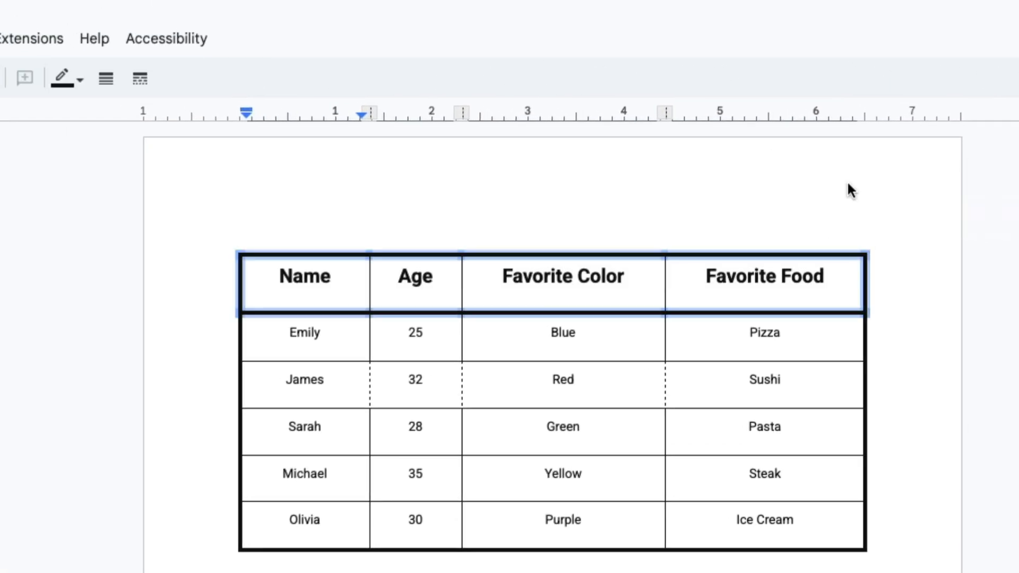
{"action": "mouse_move", "coordinate": [60, 78]}
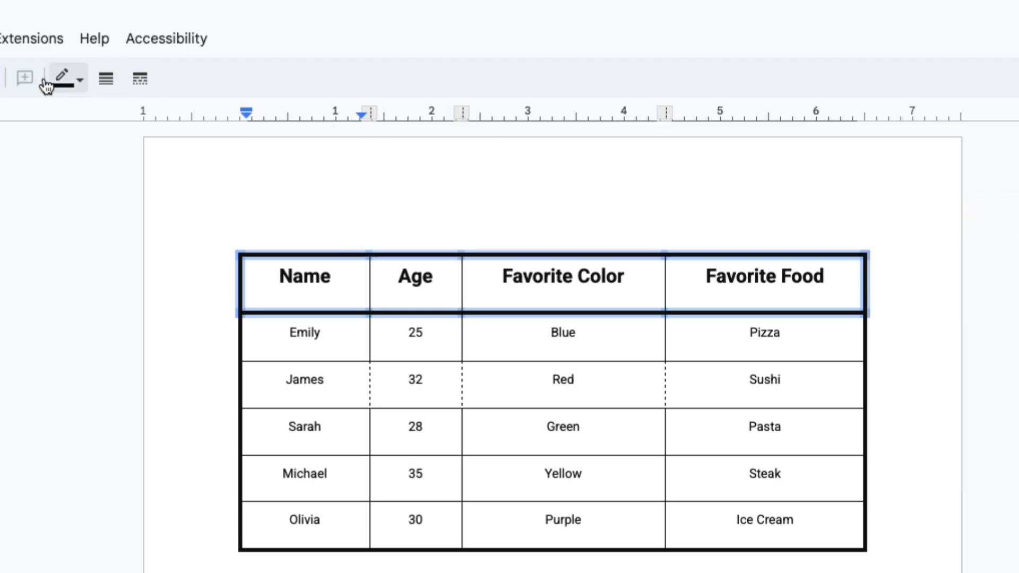
{"action": "mouse_move", "coordinate": [71, 78]}
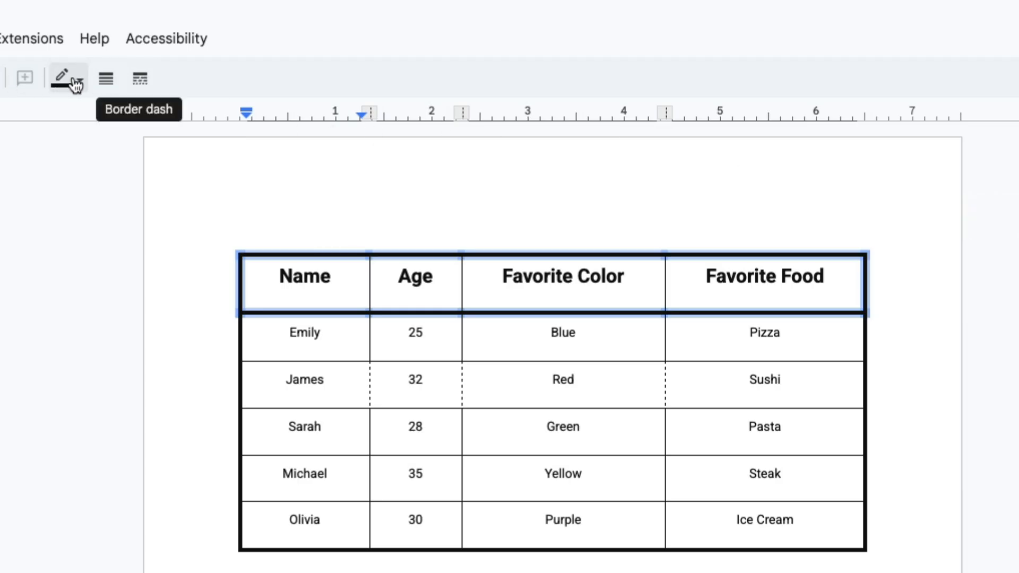
{"action": "mouse_move", "coordinate": [106, 78]}
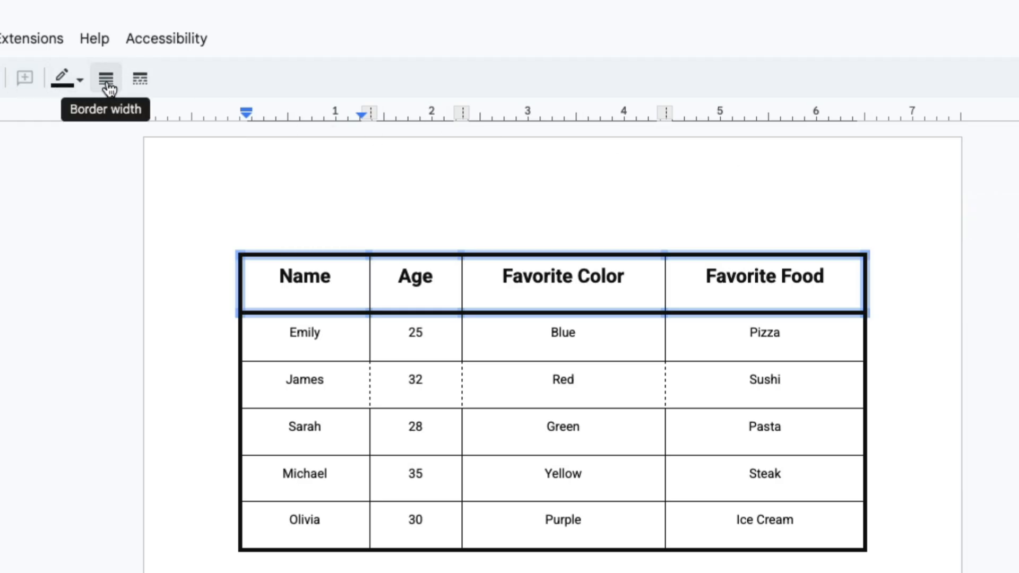
{"action": "left_click", "coordinate": [107, 78]}
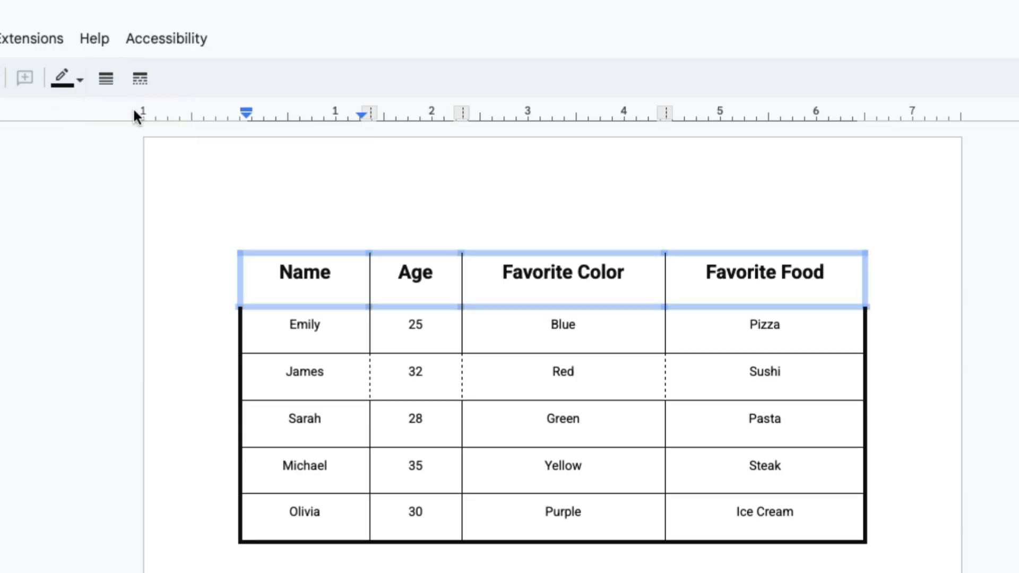
{"action": "left_click", "coordinate": [415, 466]}
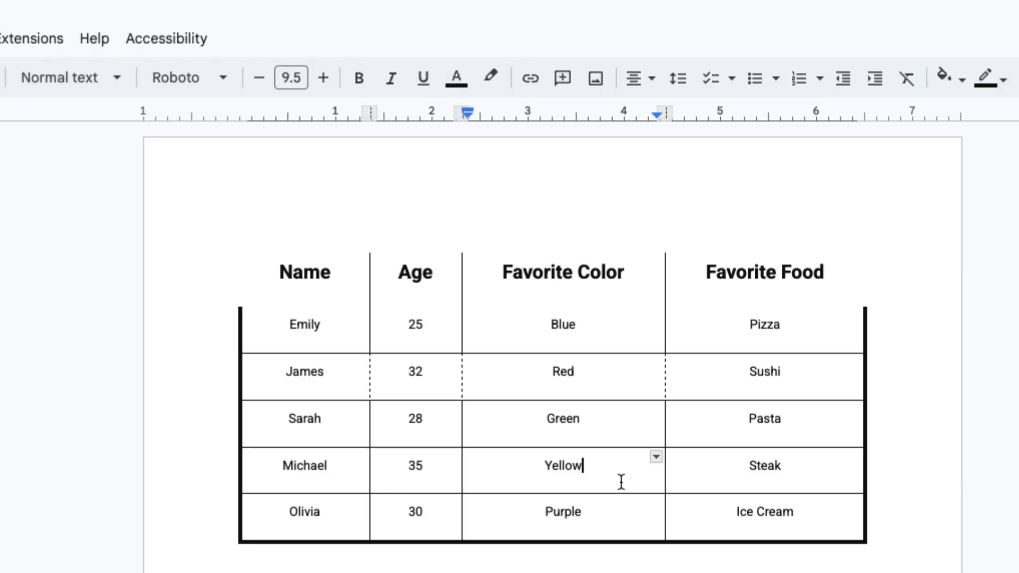
{"action": "mouse_move", "coordinate": [652, 469]}
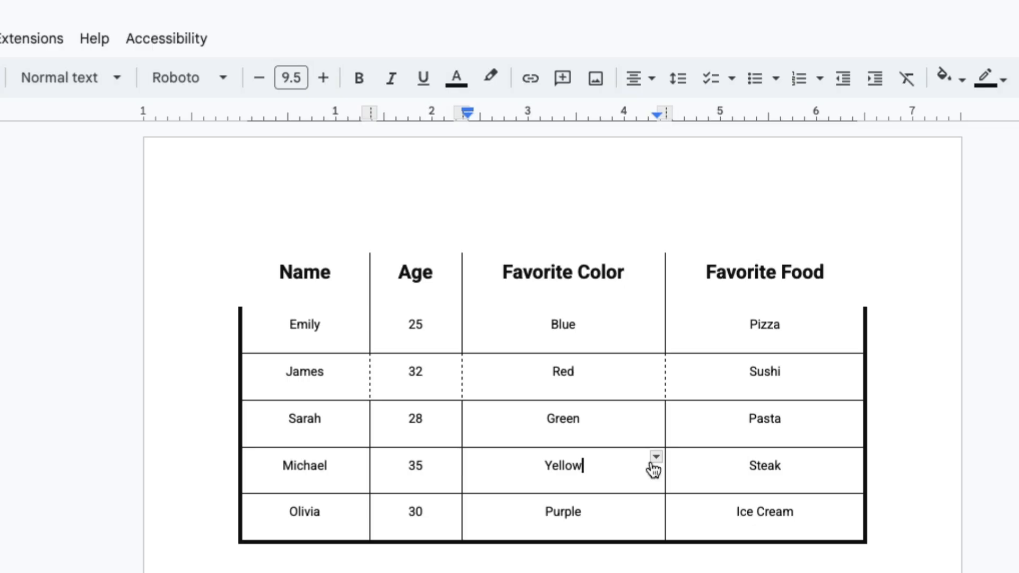
- Target the outer border of the Yellow cell in Michael's row
{"action": "left_click", "coordinate": [655, 457]}
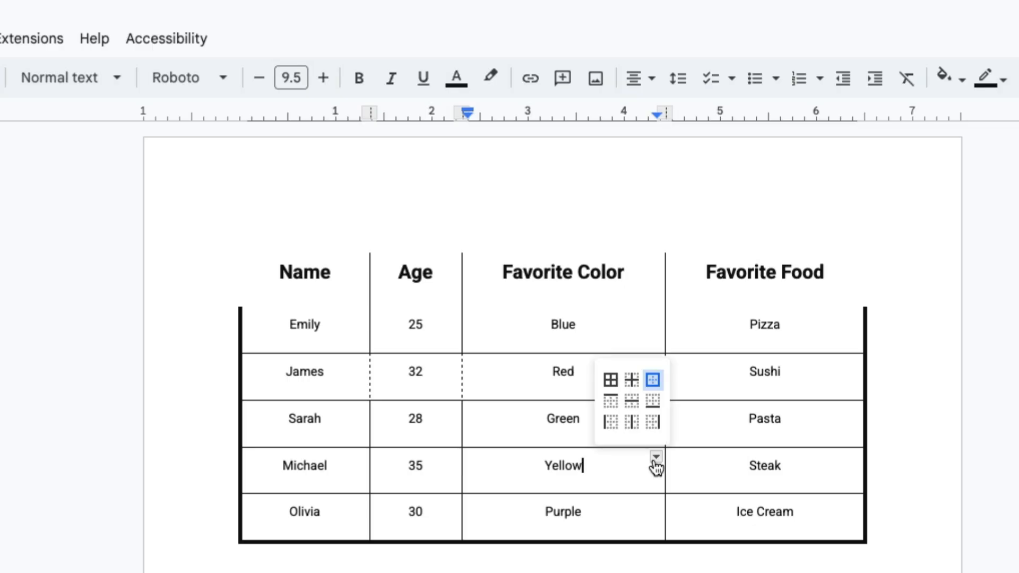
{"action": "mouse_move", "coordinate": [653, 390]}
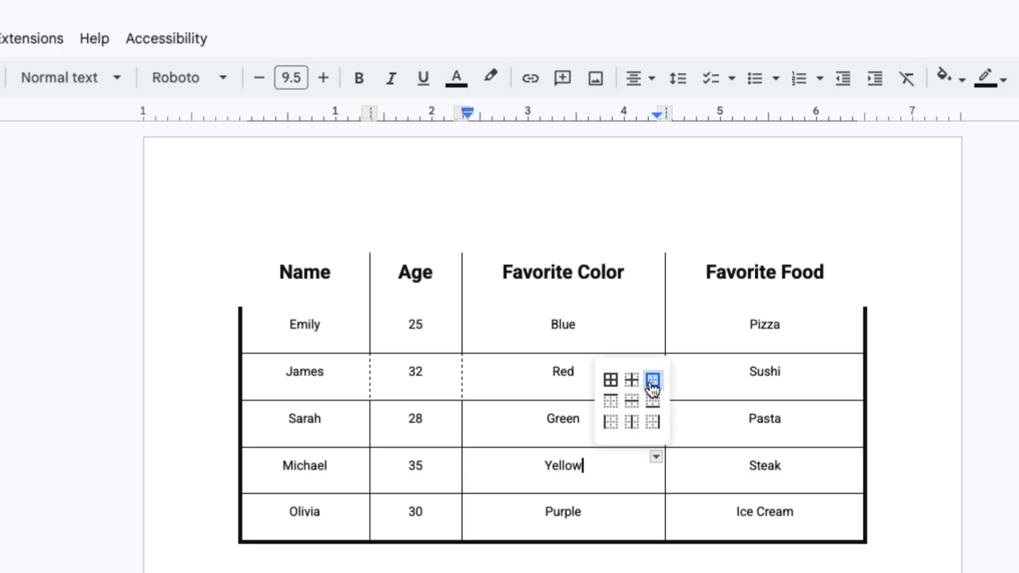
{"action": "left_click", "coordinate": [651, 379]}
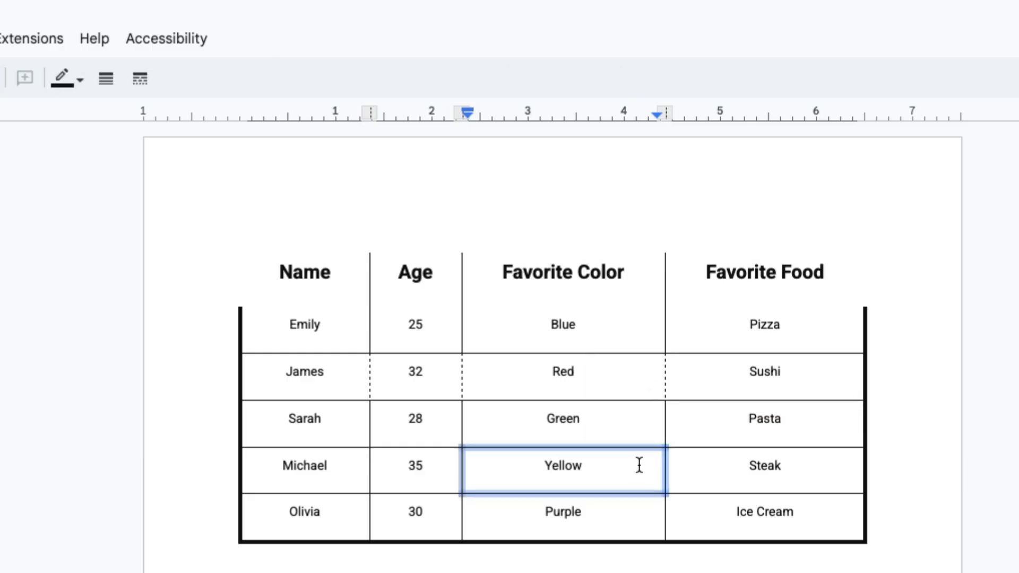
{"action": "mouse_move", "coordinate": [470, 456]}
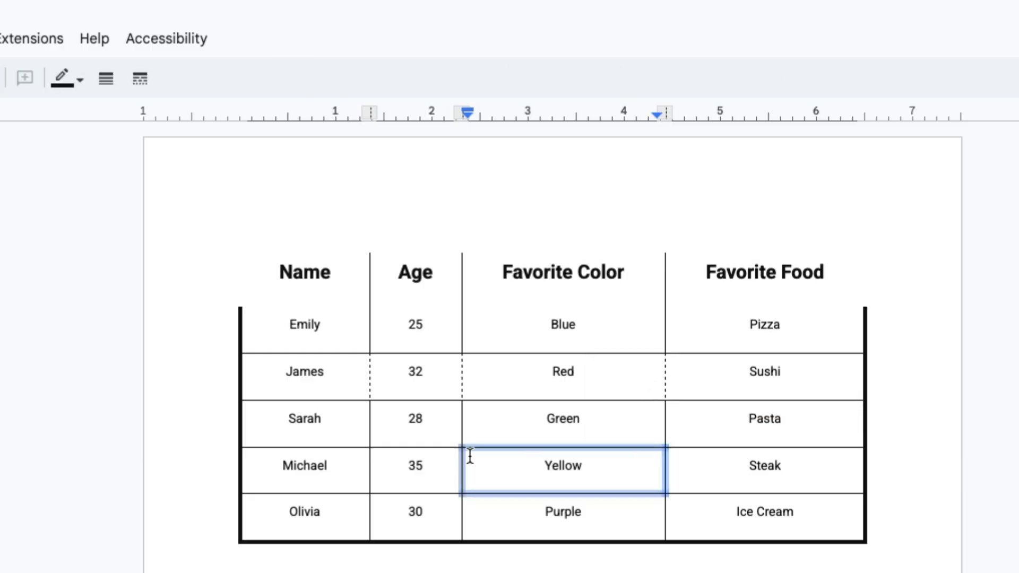
{"action": "mouse_move", "coordinate": [104, 78]}
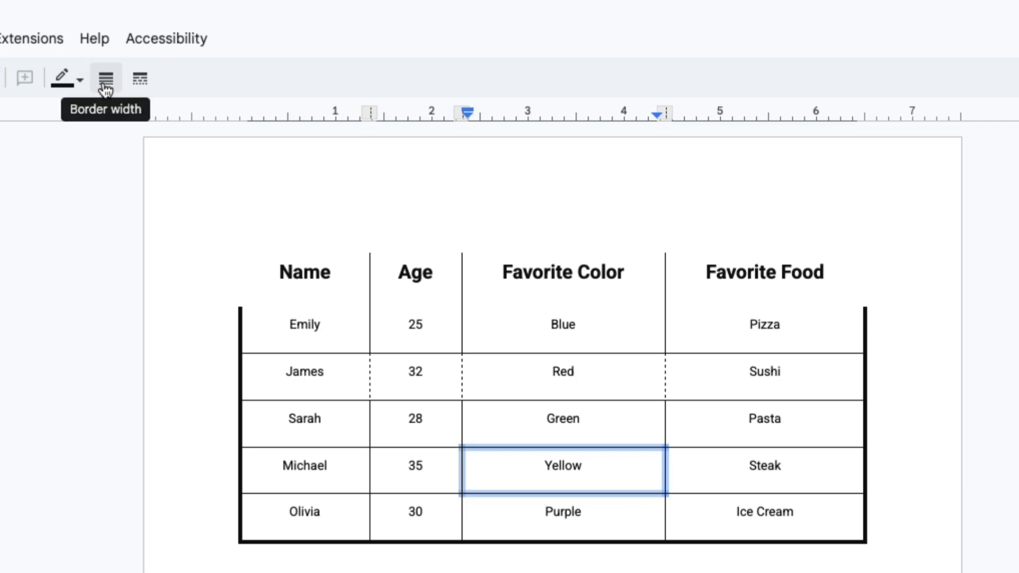